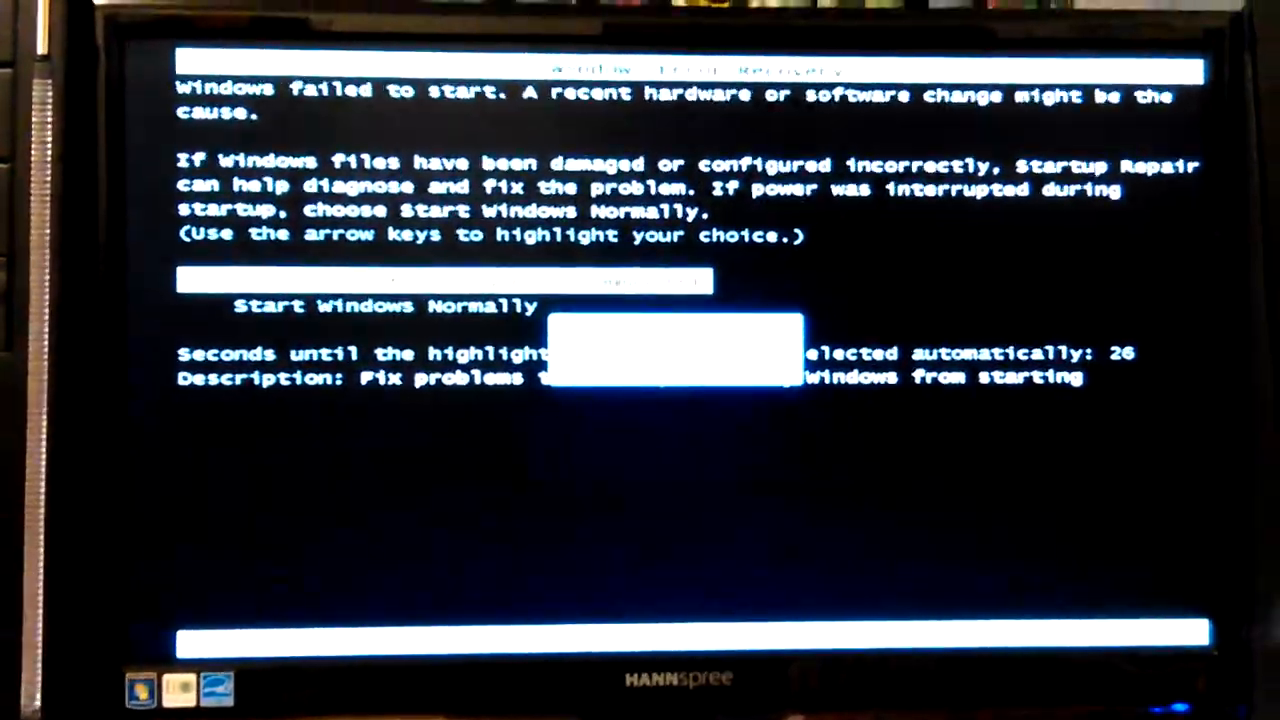
Leave Windows Error Recovery and boot from the USB stick into the UNetbootin menu
key("up")
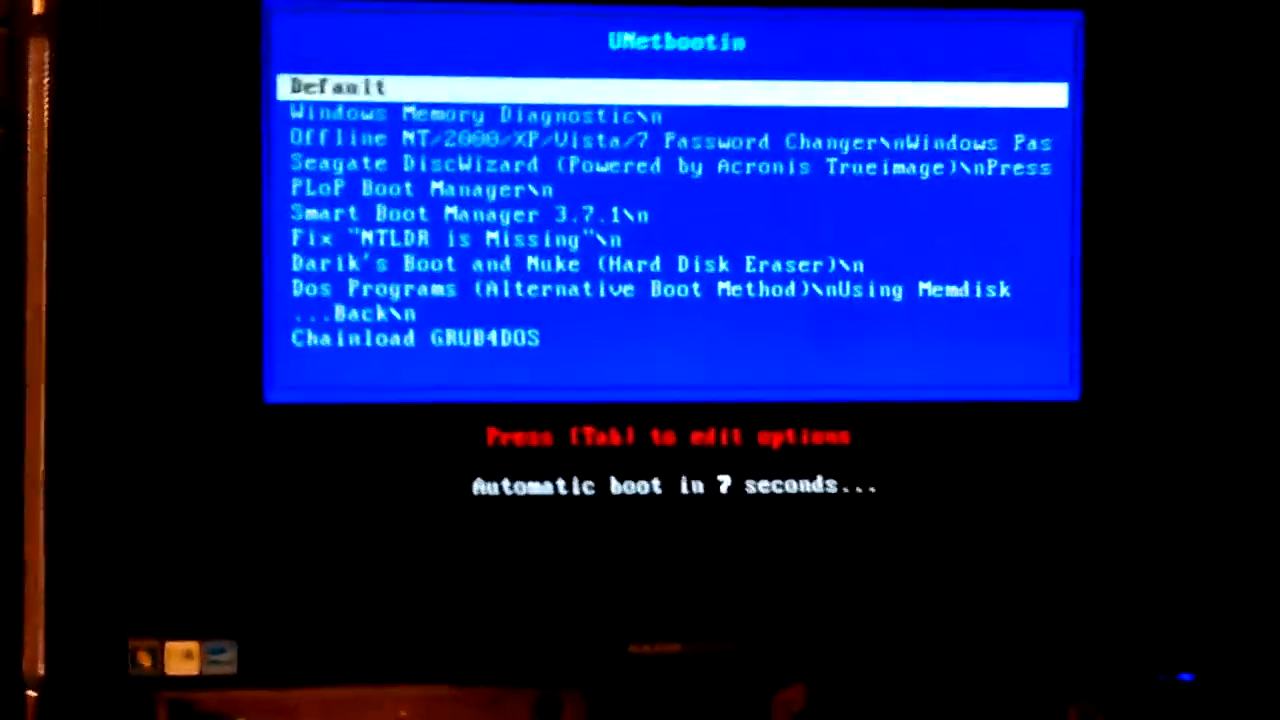
Cancel the countdown and move down past PLoP Boot Manager to Darik's Boot and Nuke
key("Down")
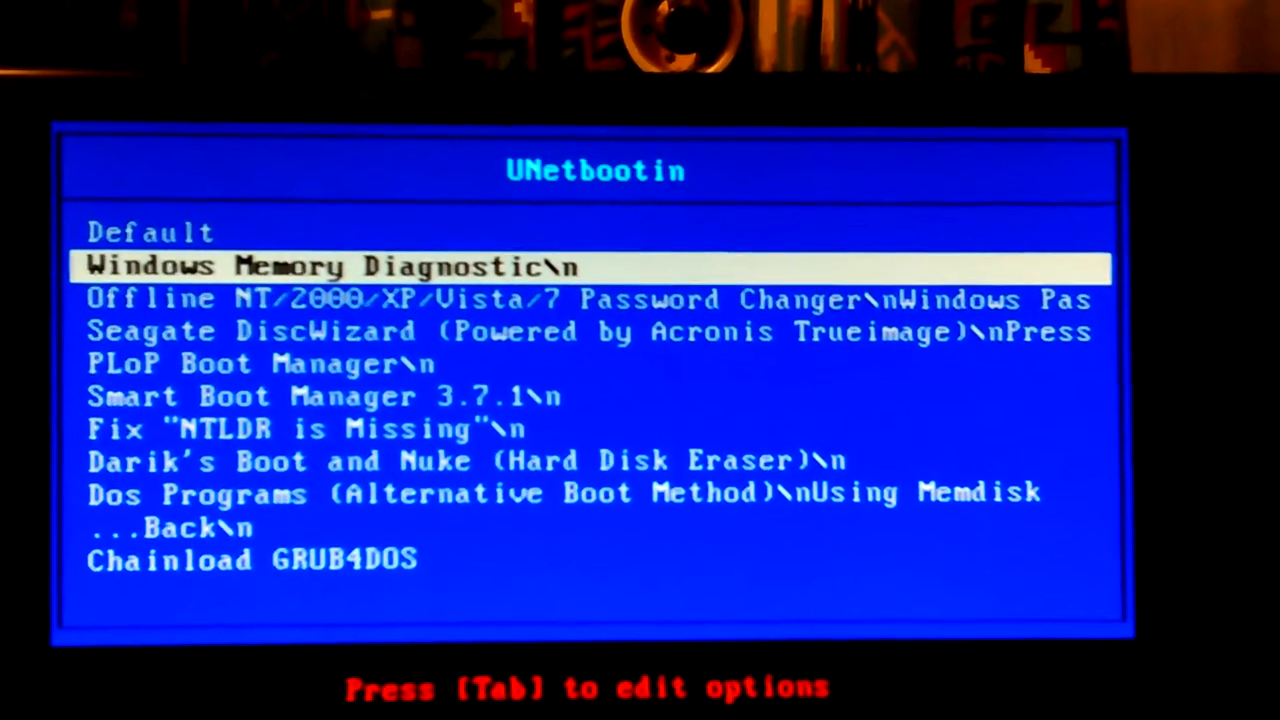
key("Down")
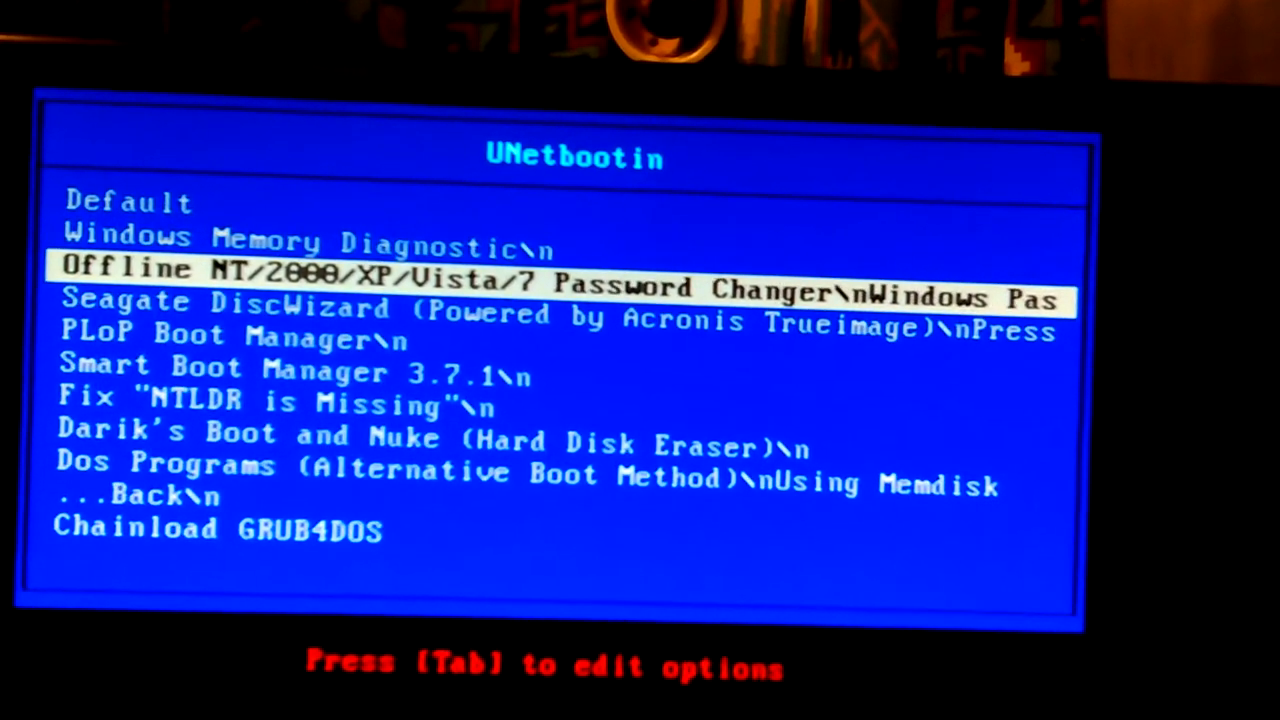
key("Down")
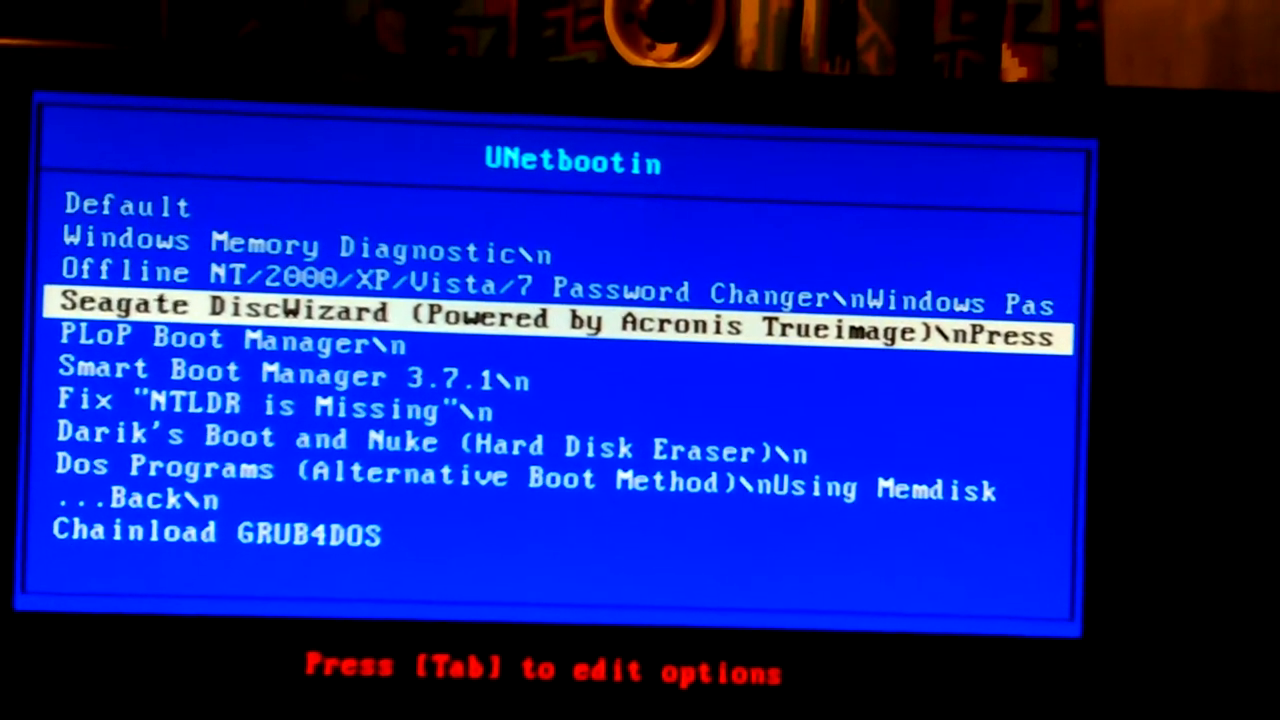
key("Down")
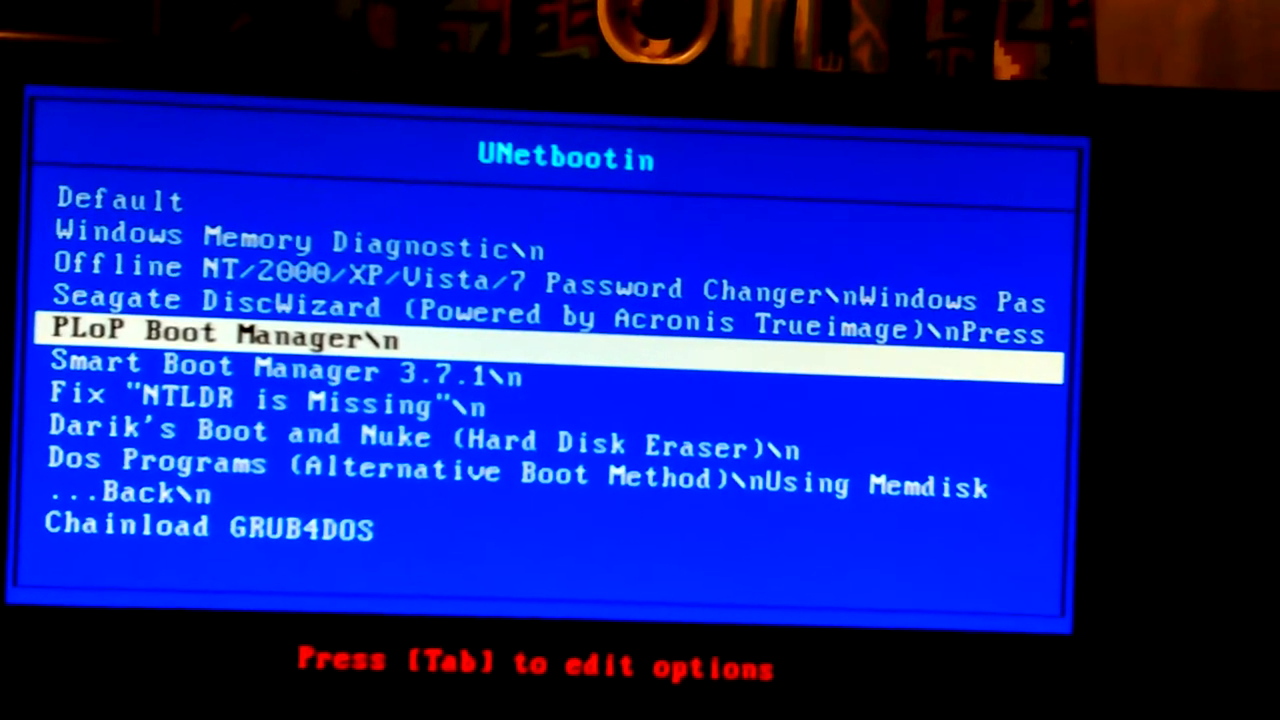
key("Down")
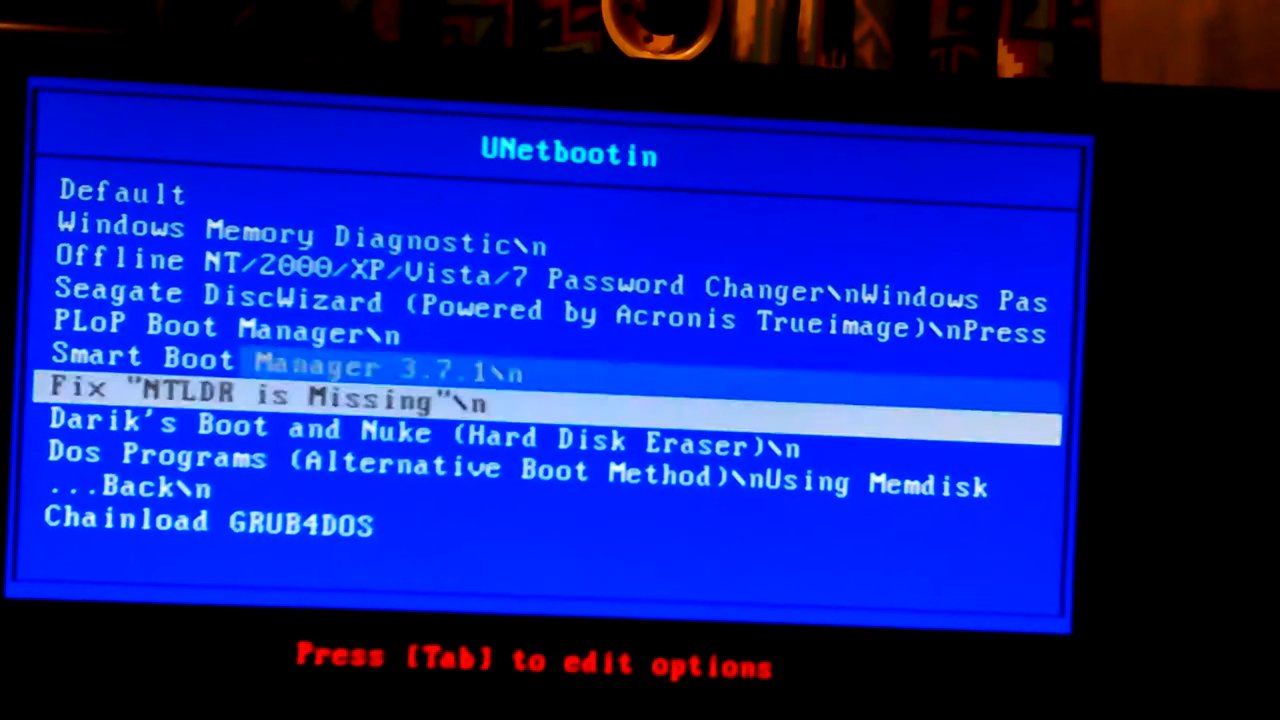
key("Down")
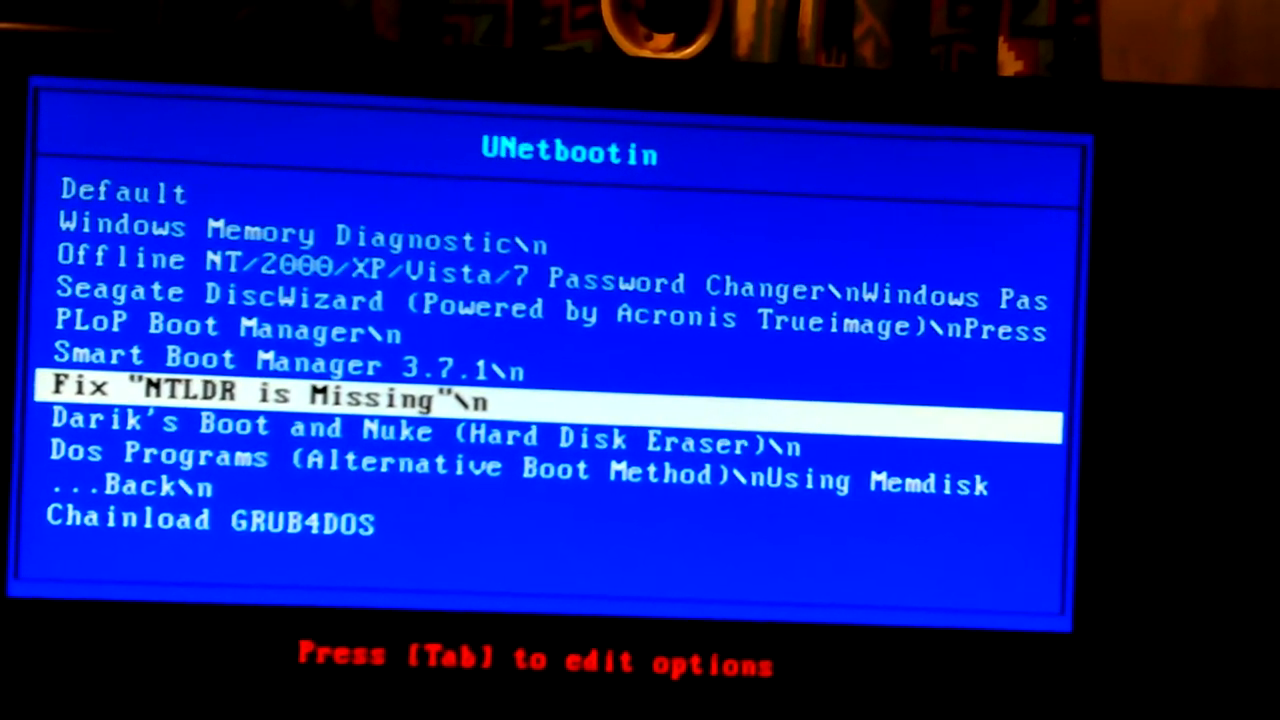
key("Down")
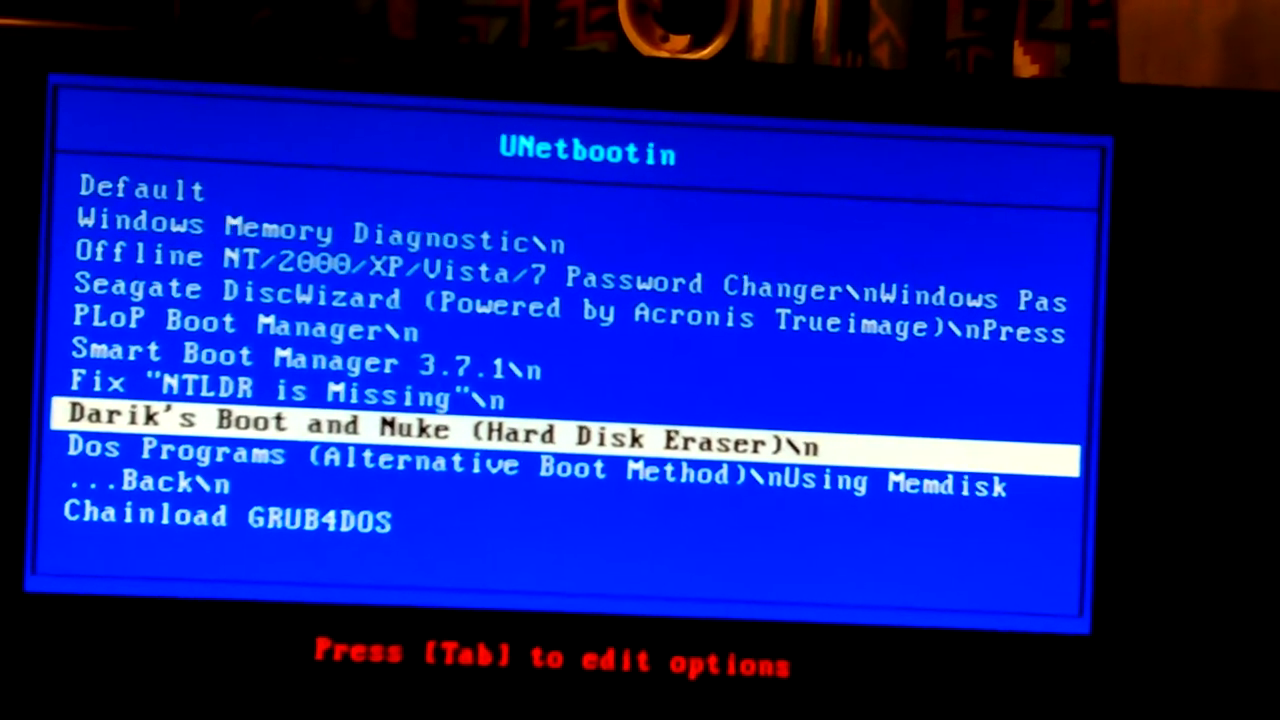
key("down")
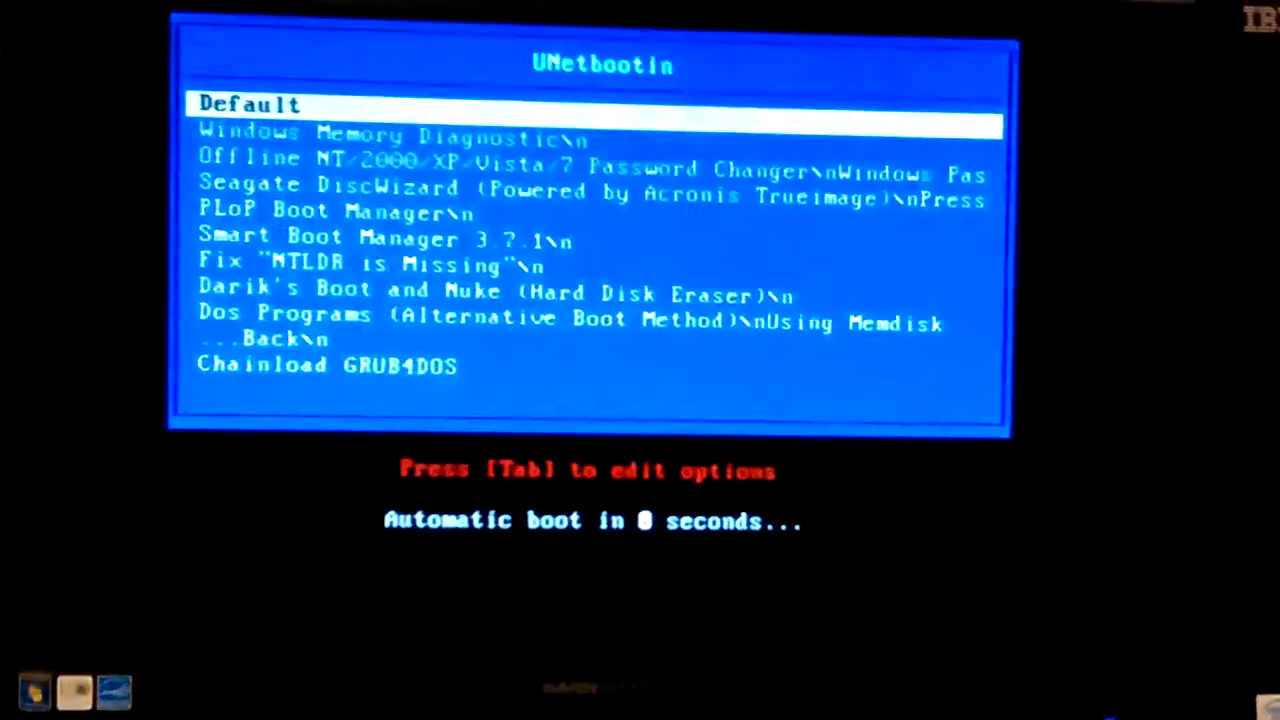
Stop the countdown by highlighting Windows Memory Diagnostic instead of Default
key("Down")
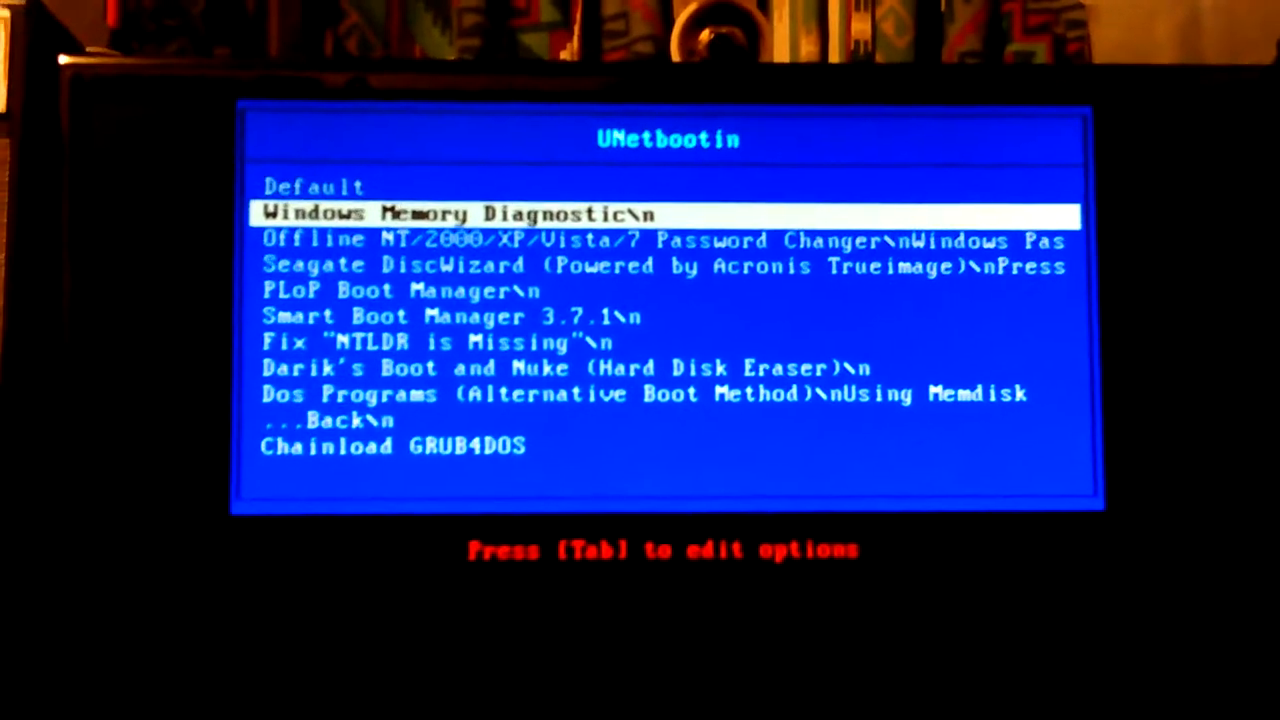
Choose the Parted Magic entry from the UNetbootin boot menu
key("up")
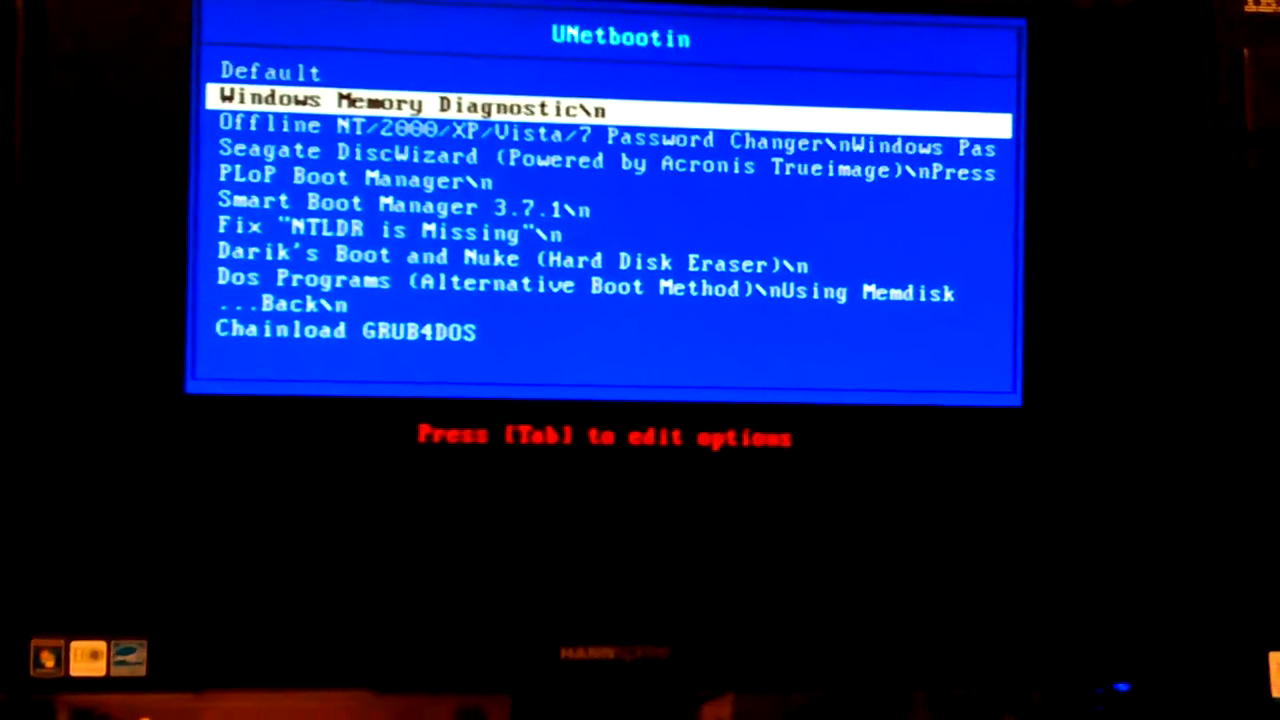
Move down through PLoP Boot Manager and Dos Programs to Chainload GRUB4DOS
key("Down")
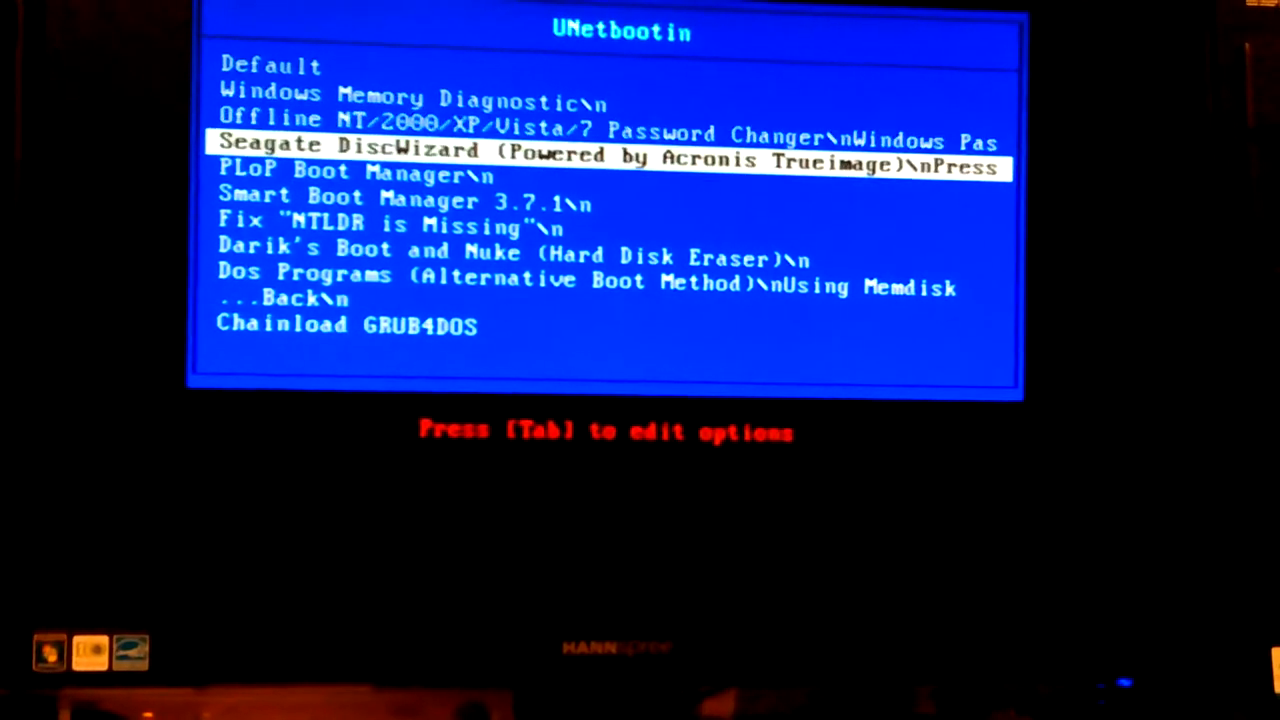
key("Down")
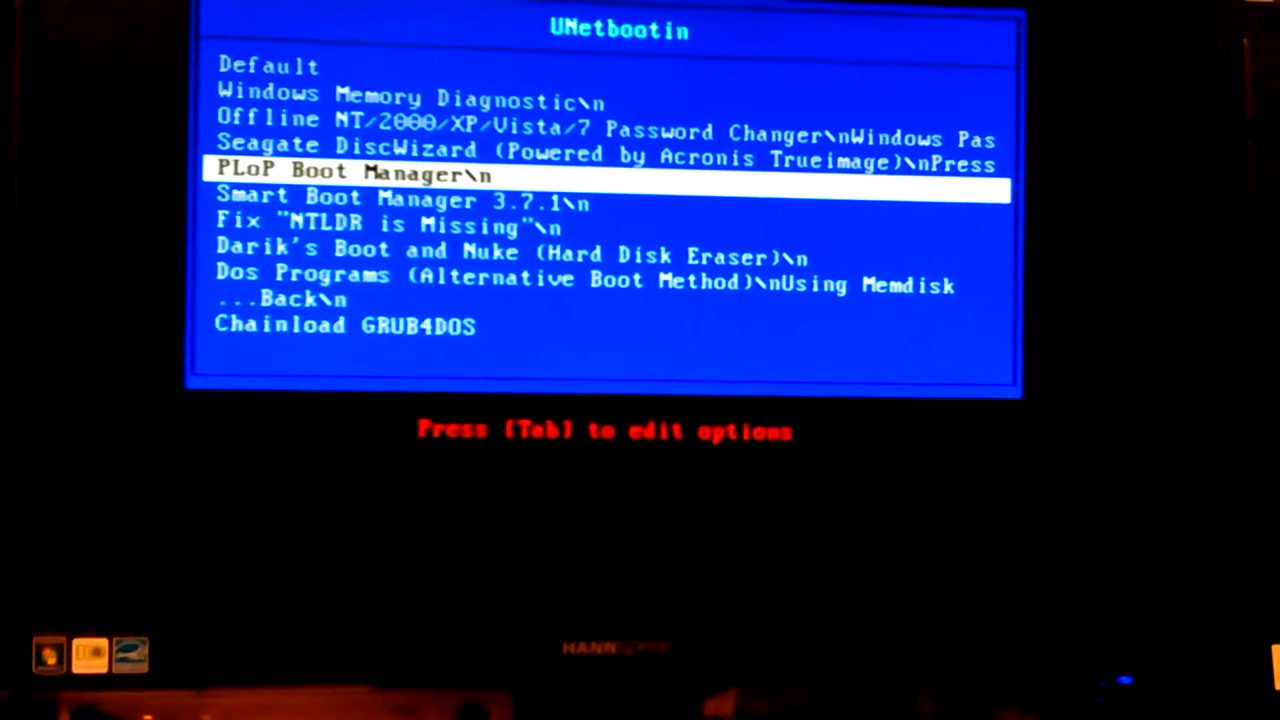
key("Down")
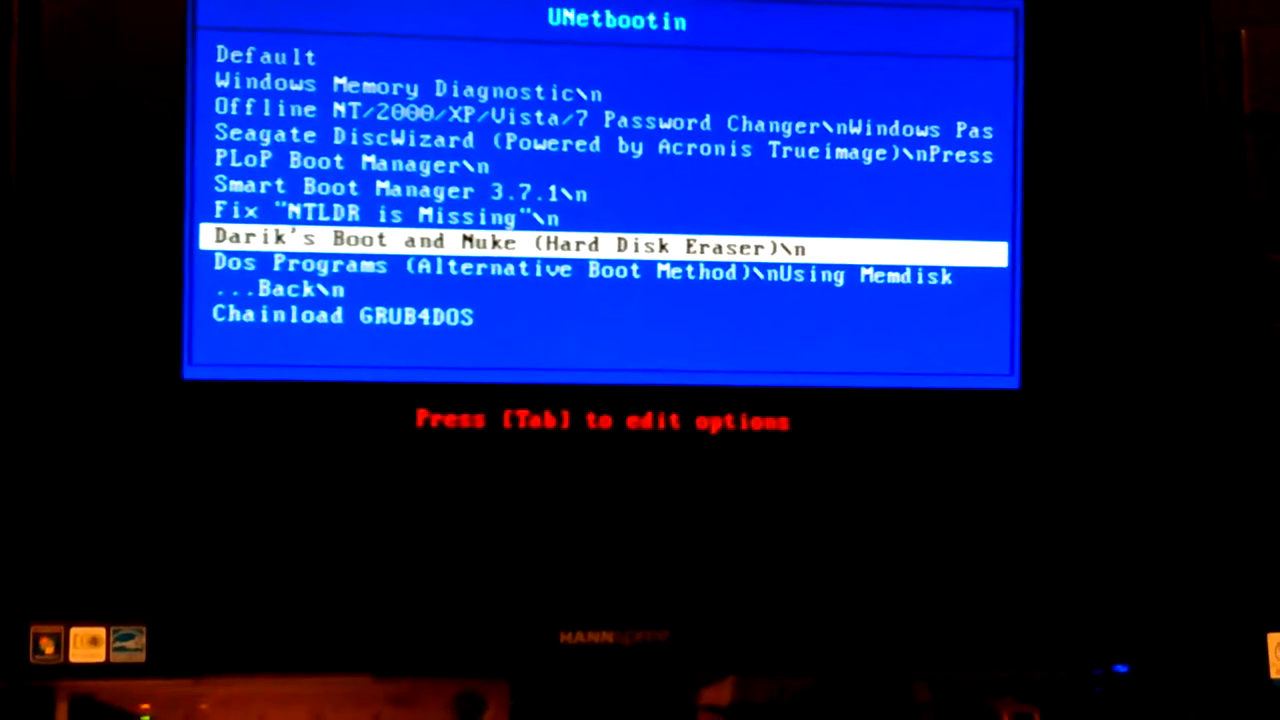
key("Down")
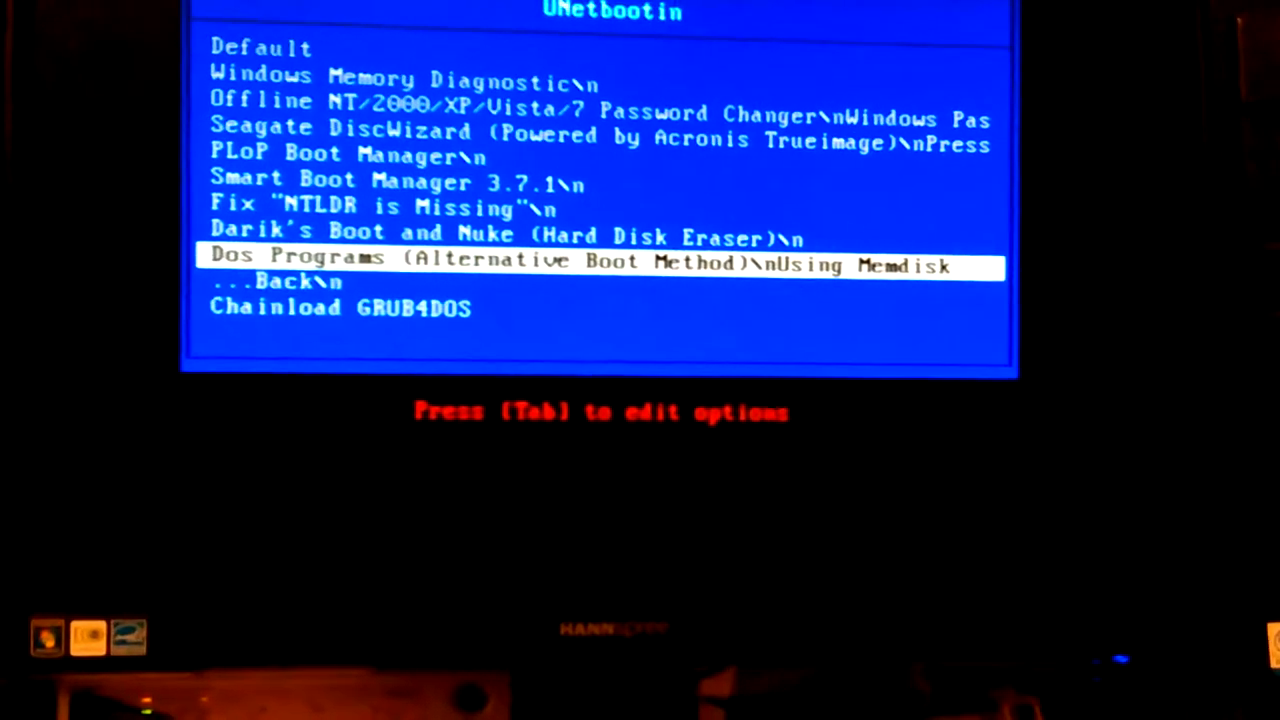
key("down")
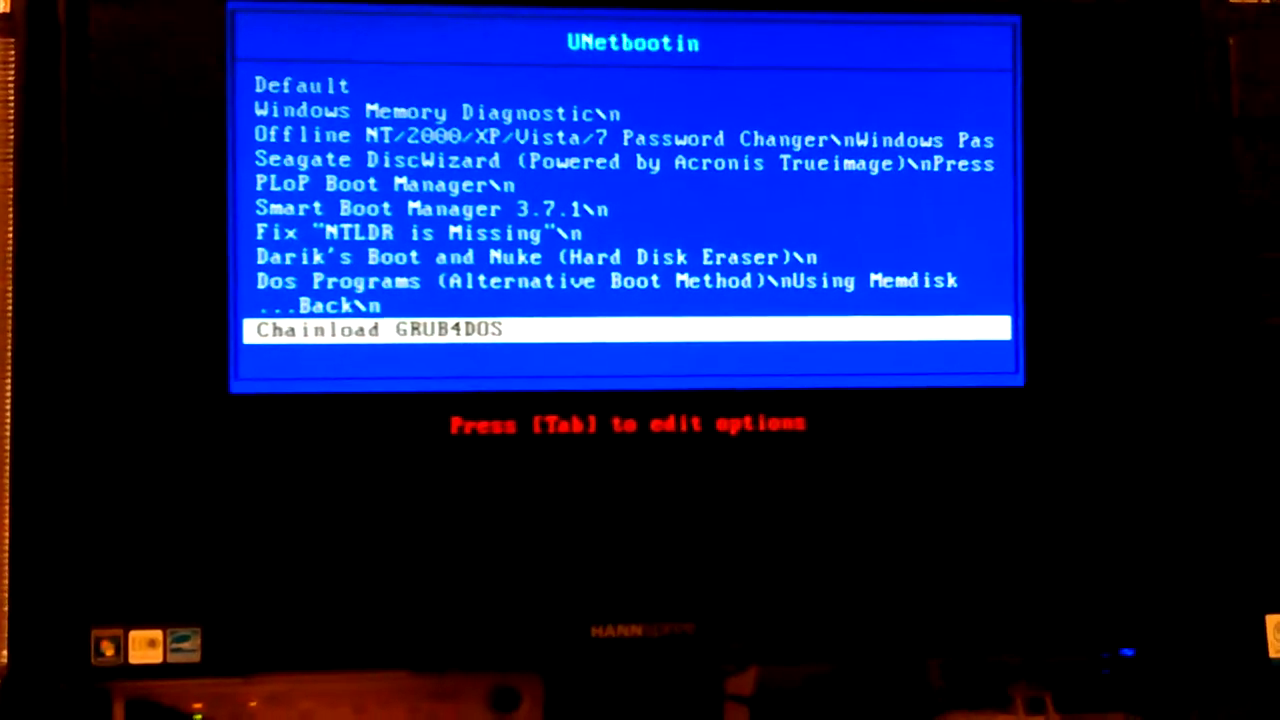
Move back up to Default, then down again to PLoP Boot Manager
key("up")
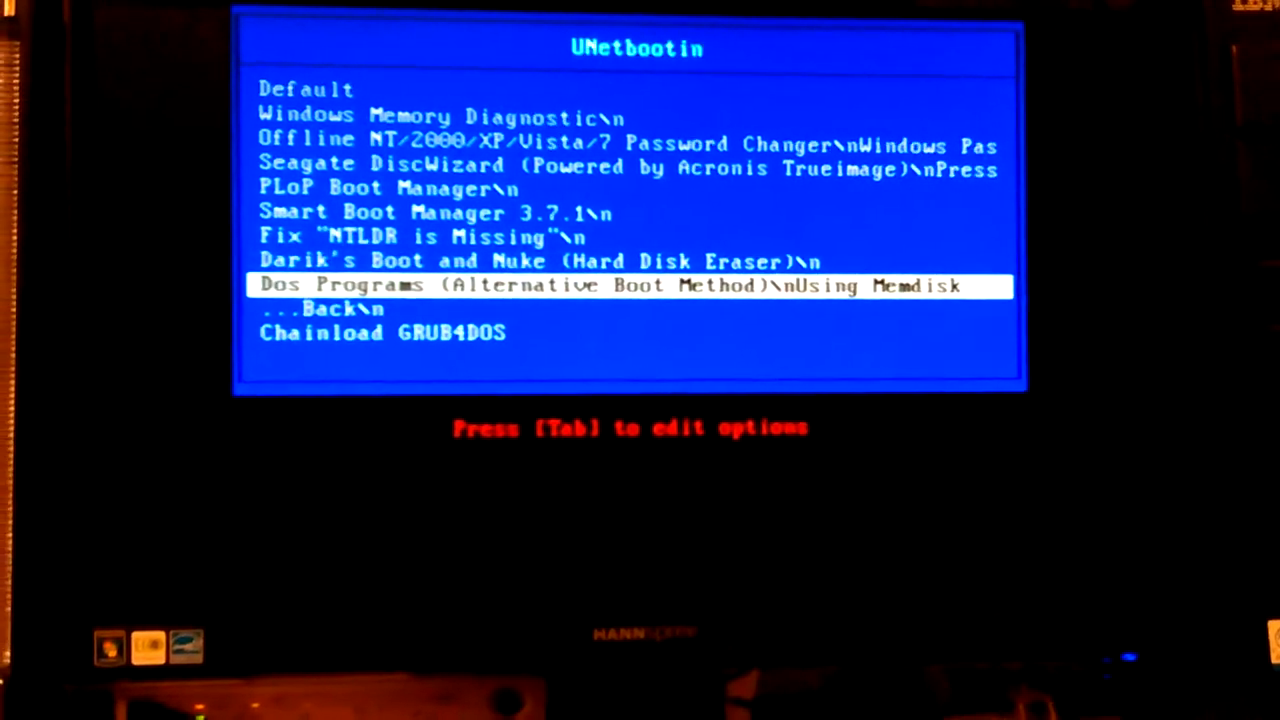
key("up")
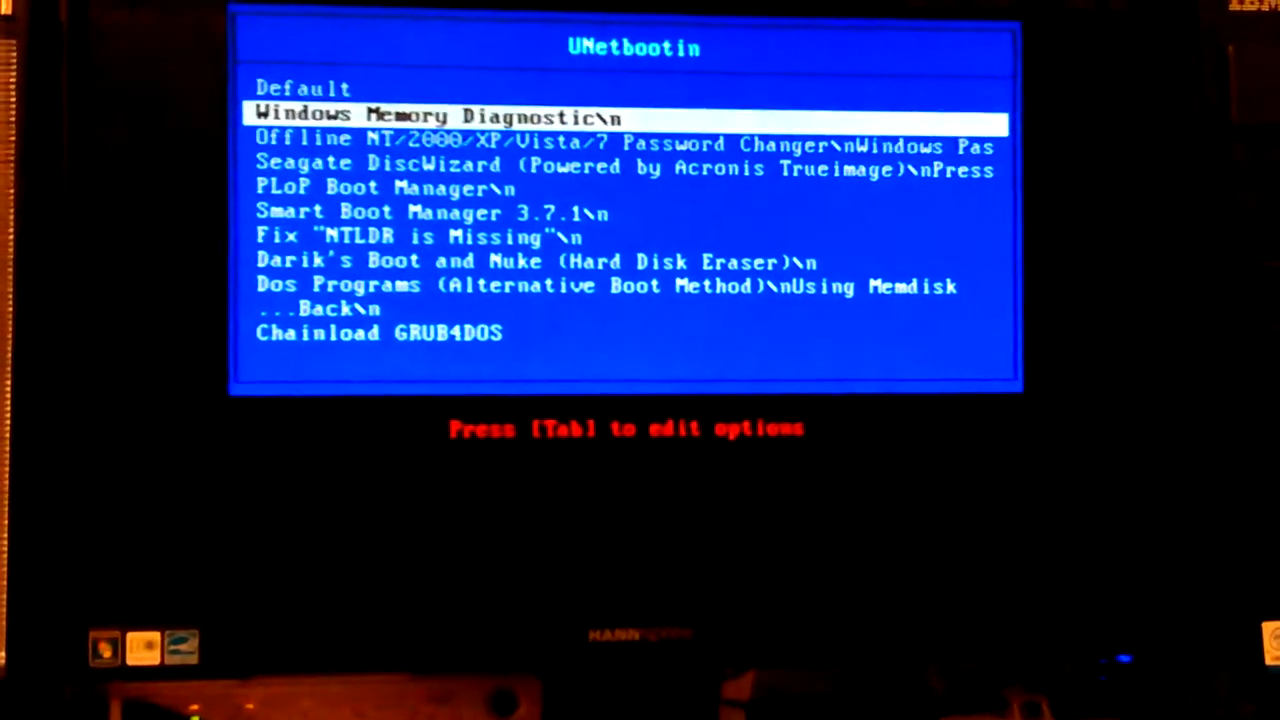
key("Up")
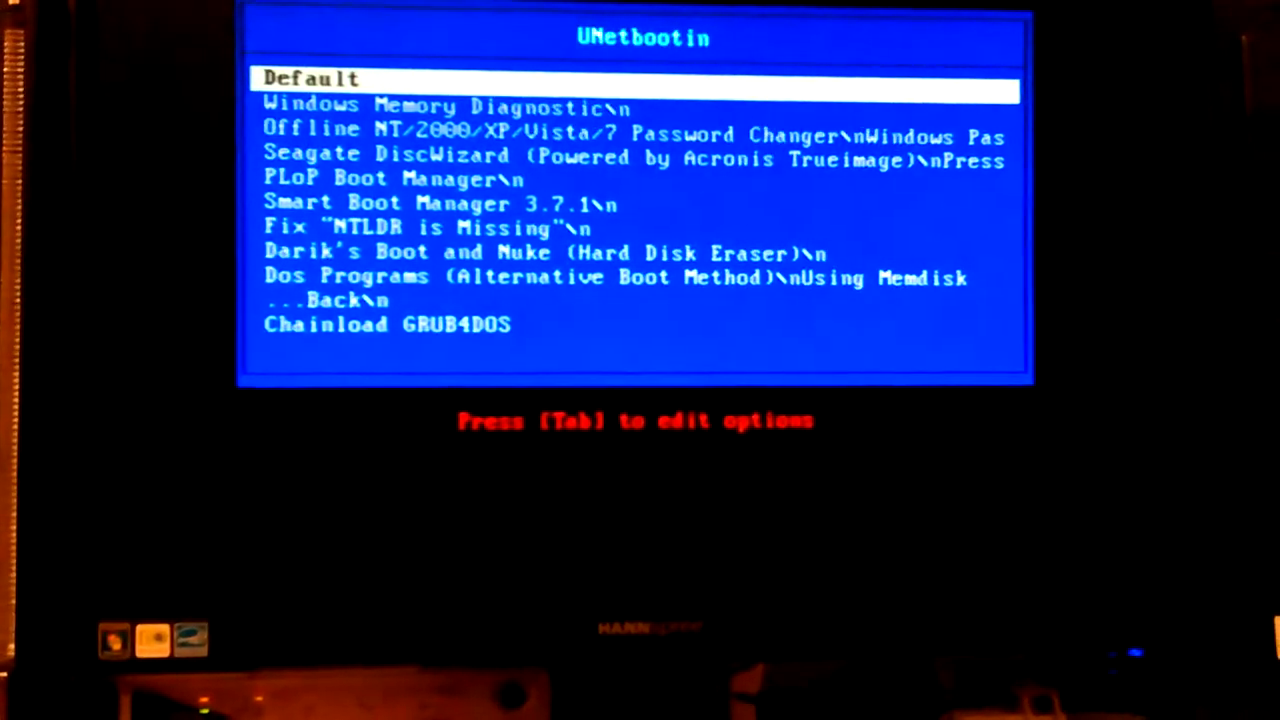
key("Down")
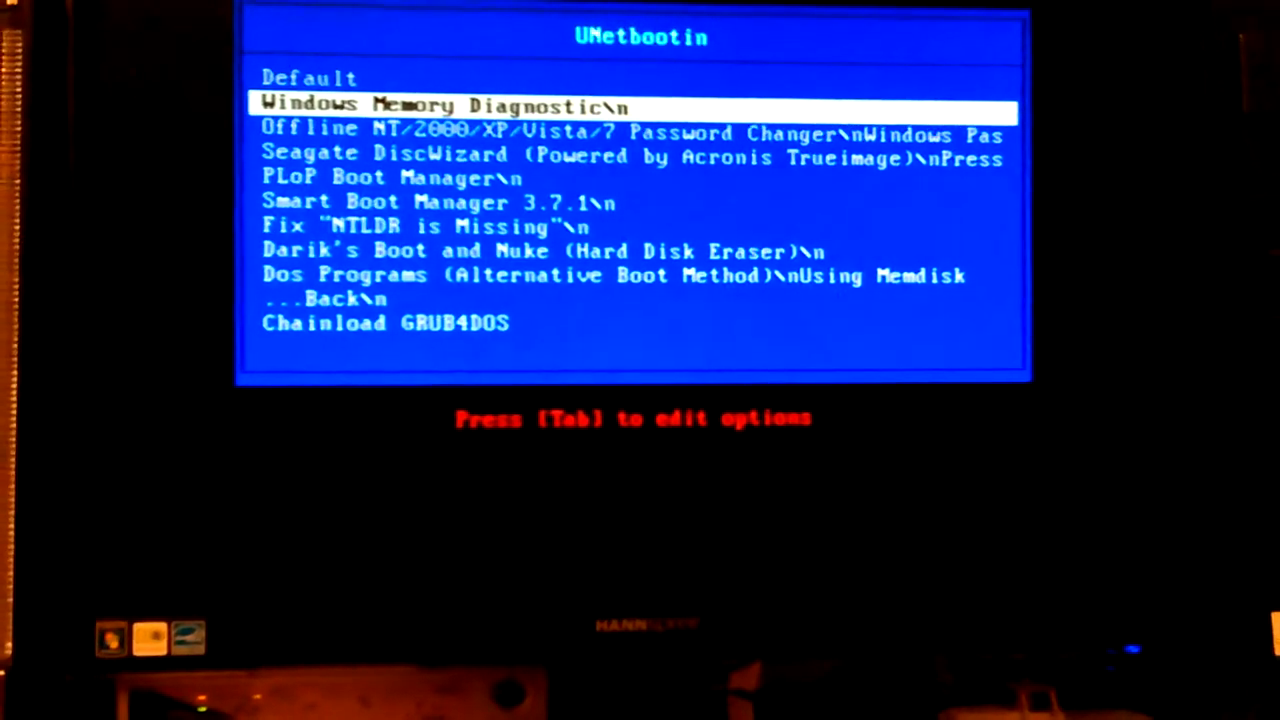
key("Up")
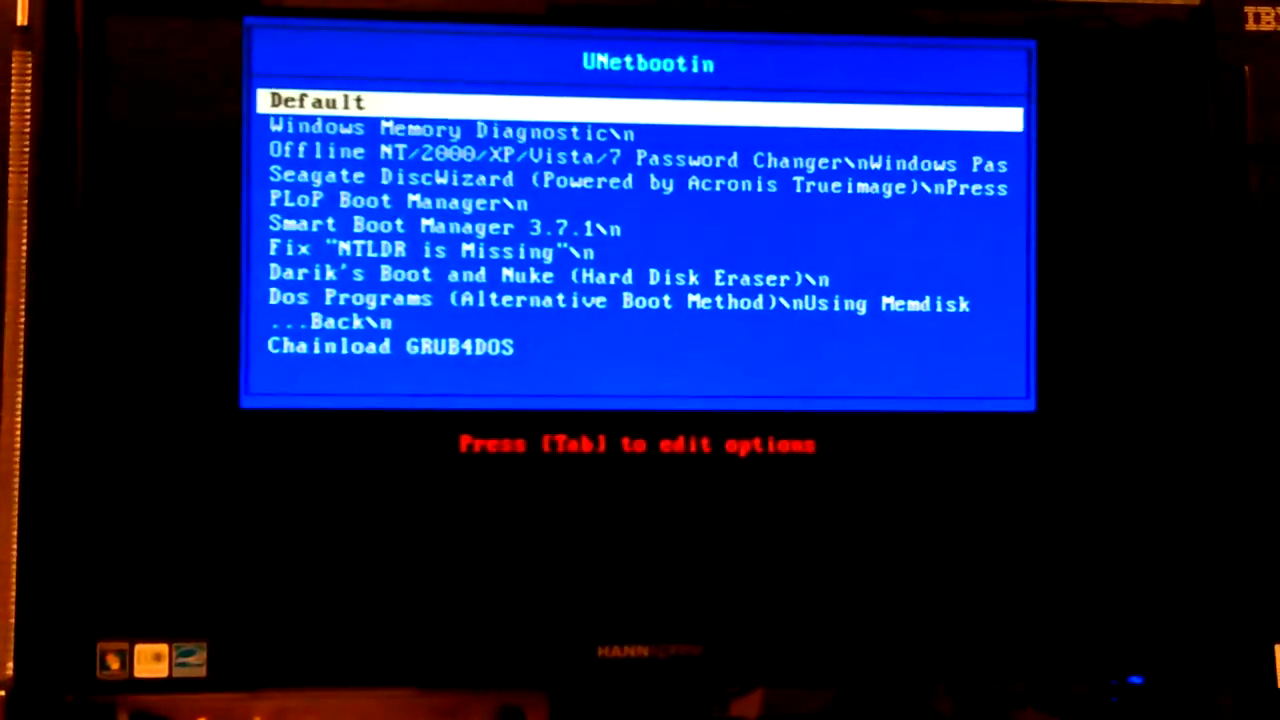
key("Down")
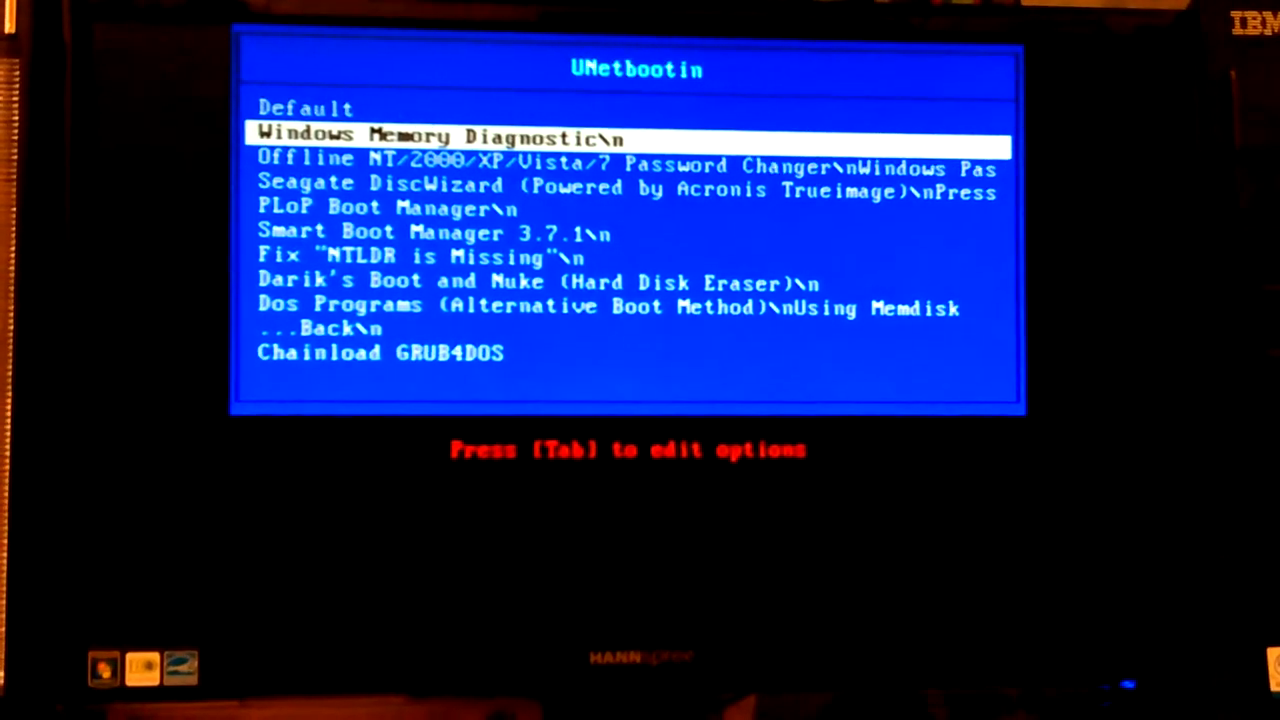
key("down")
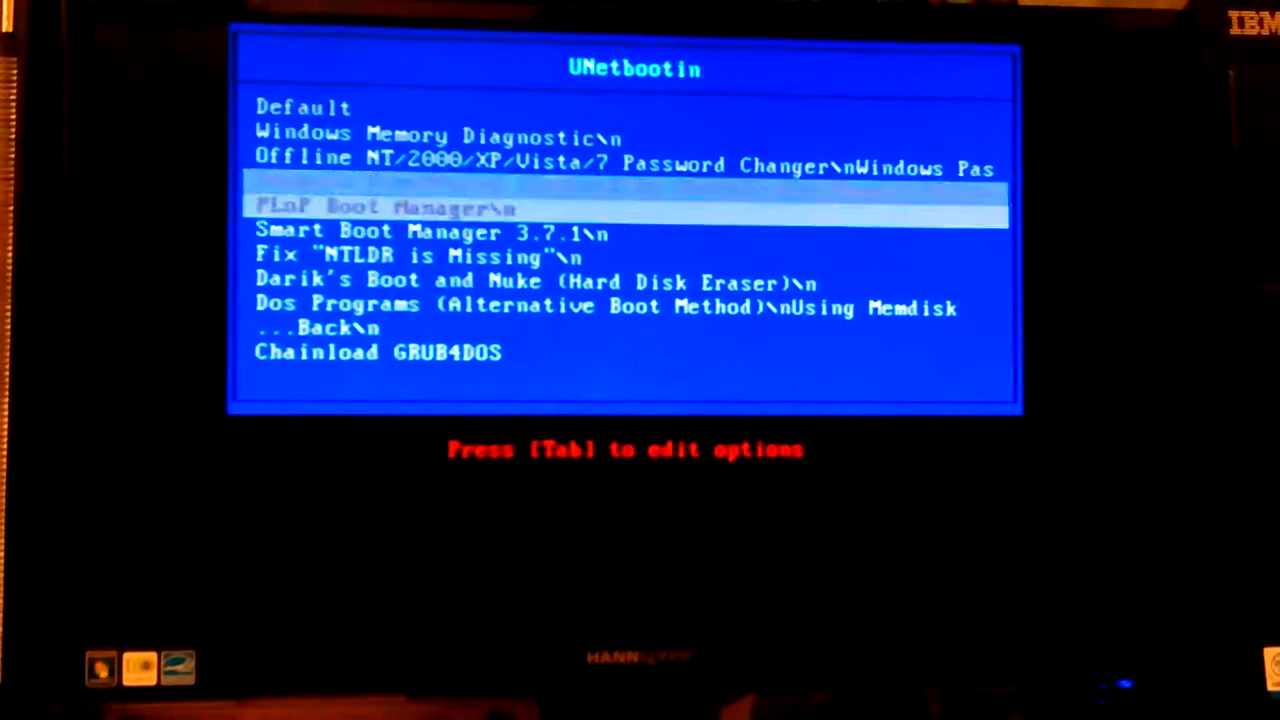
key("Down")
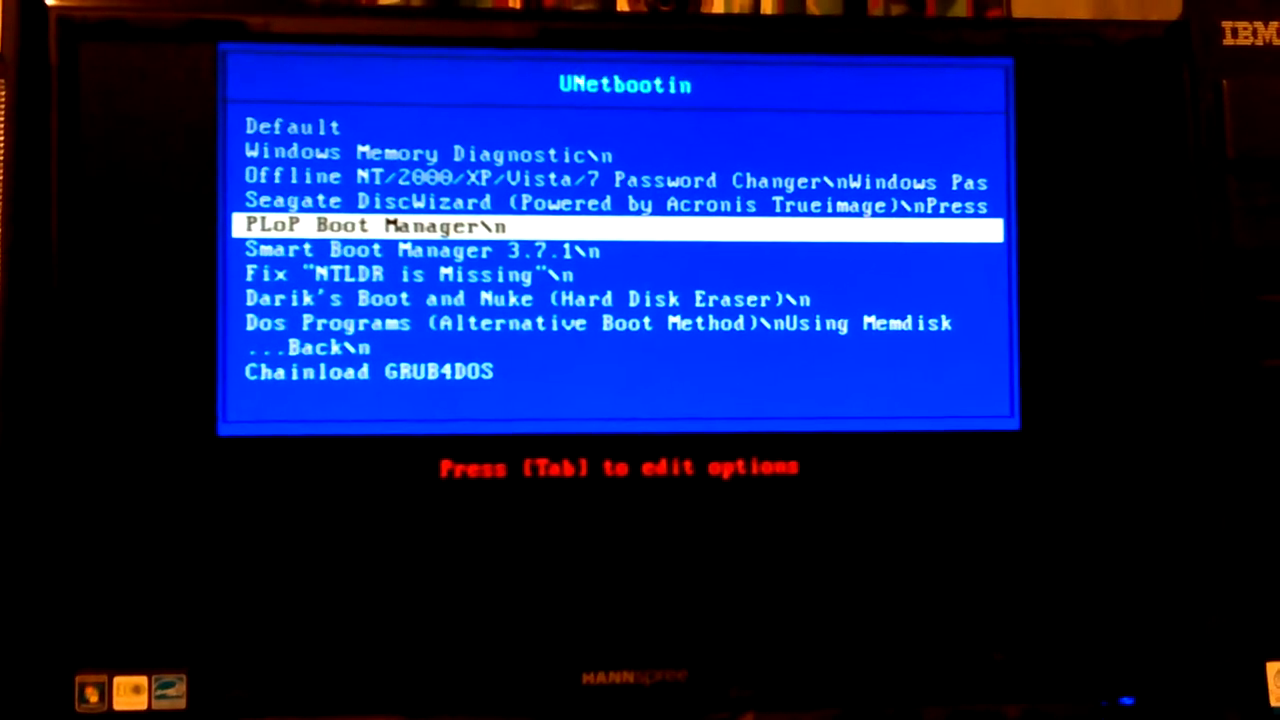
key("down")
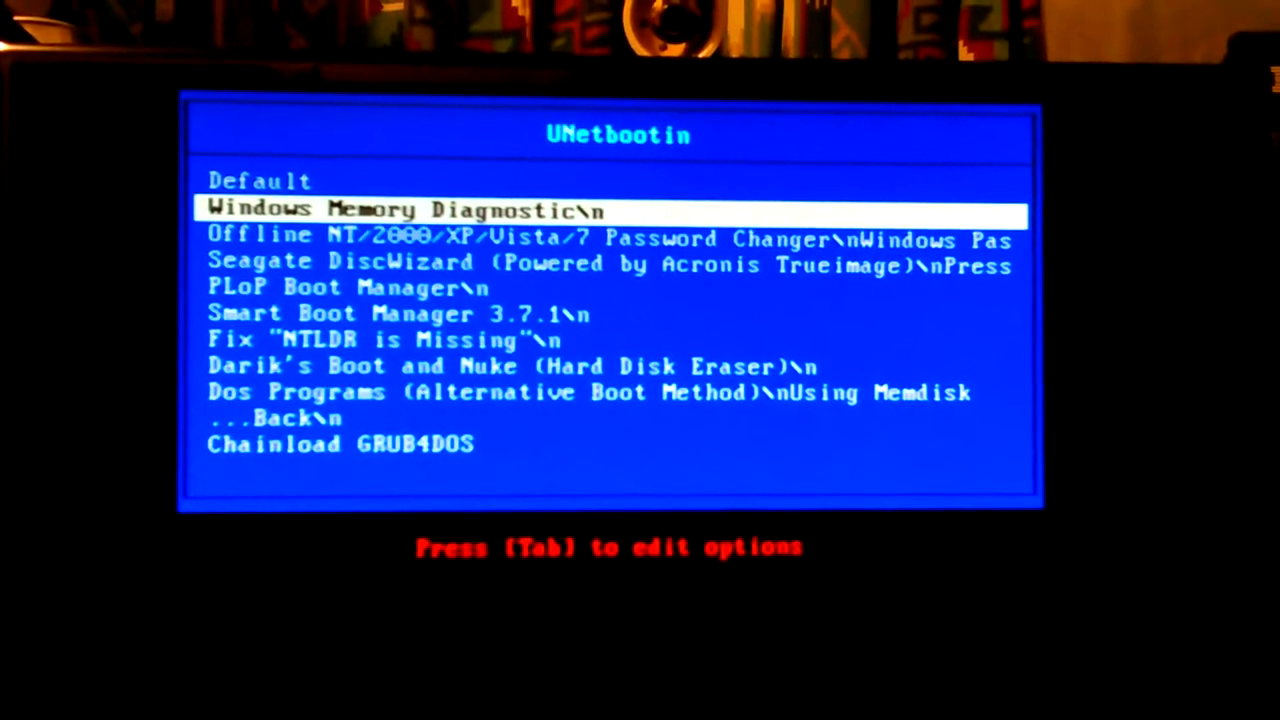
Move down past the password changer to PLoP Boot Manager, overshooting to Back and returning
key("Down")
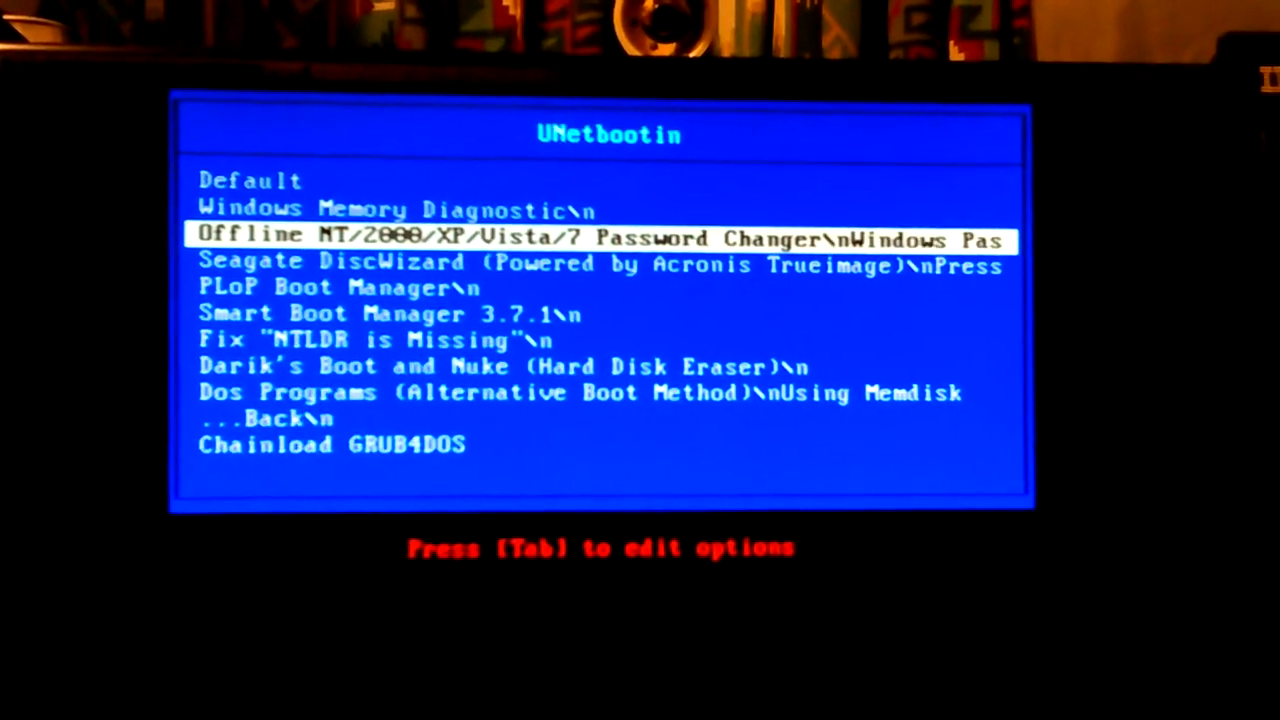
key("Down")
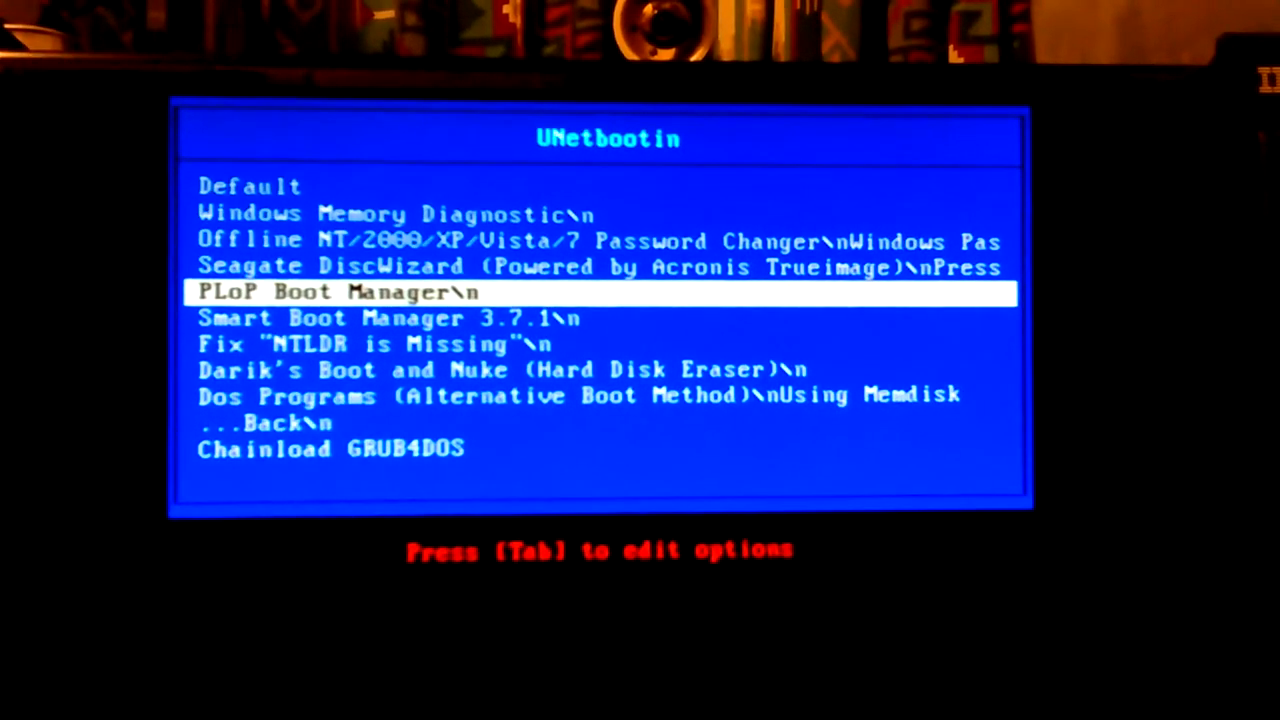
key("down")
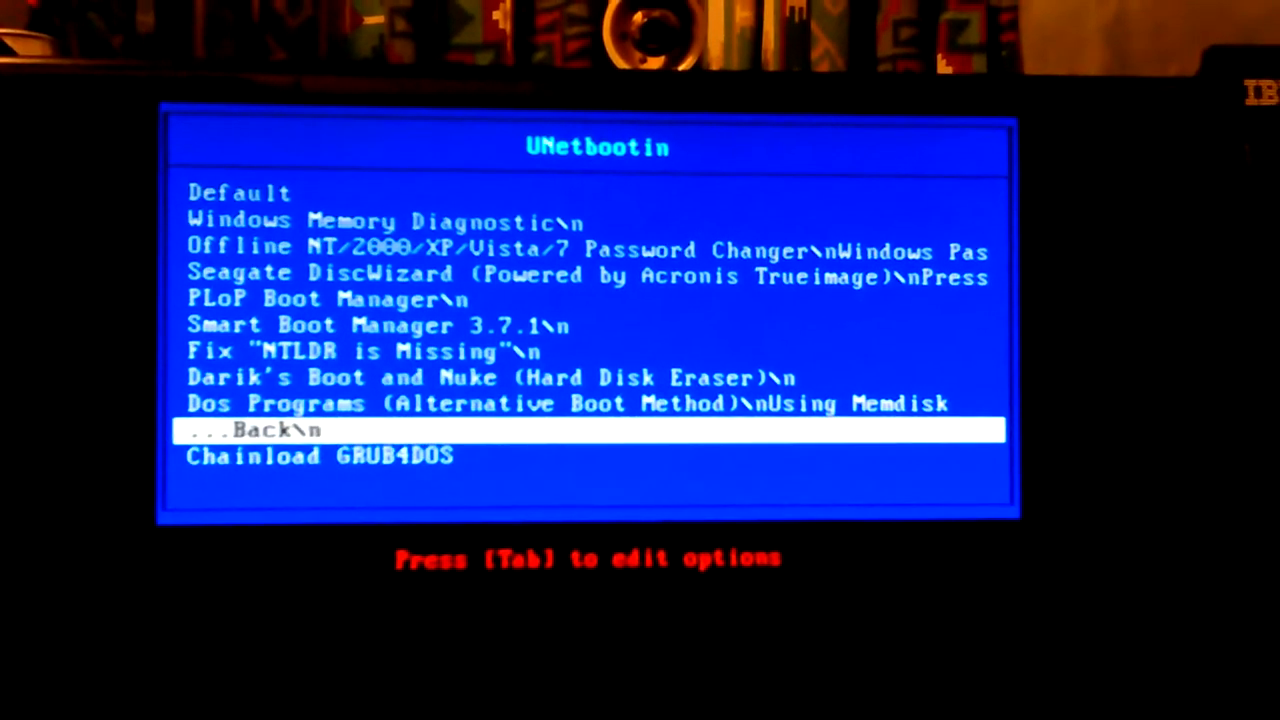
key("up")
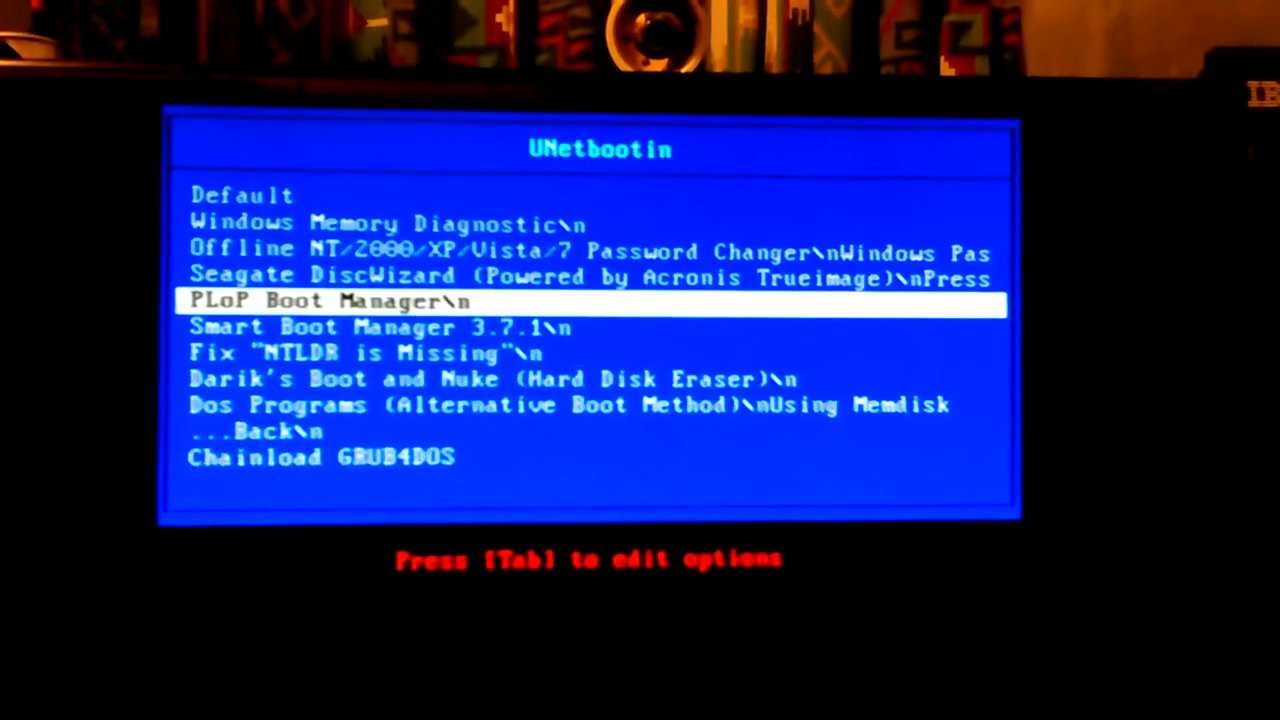